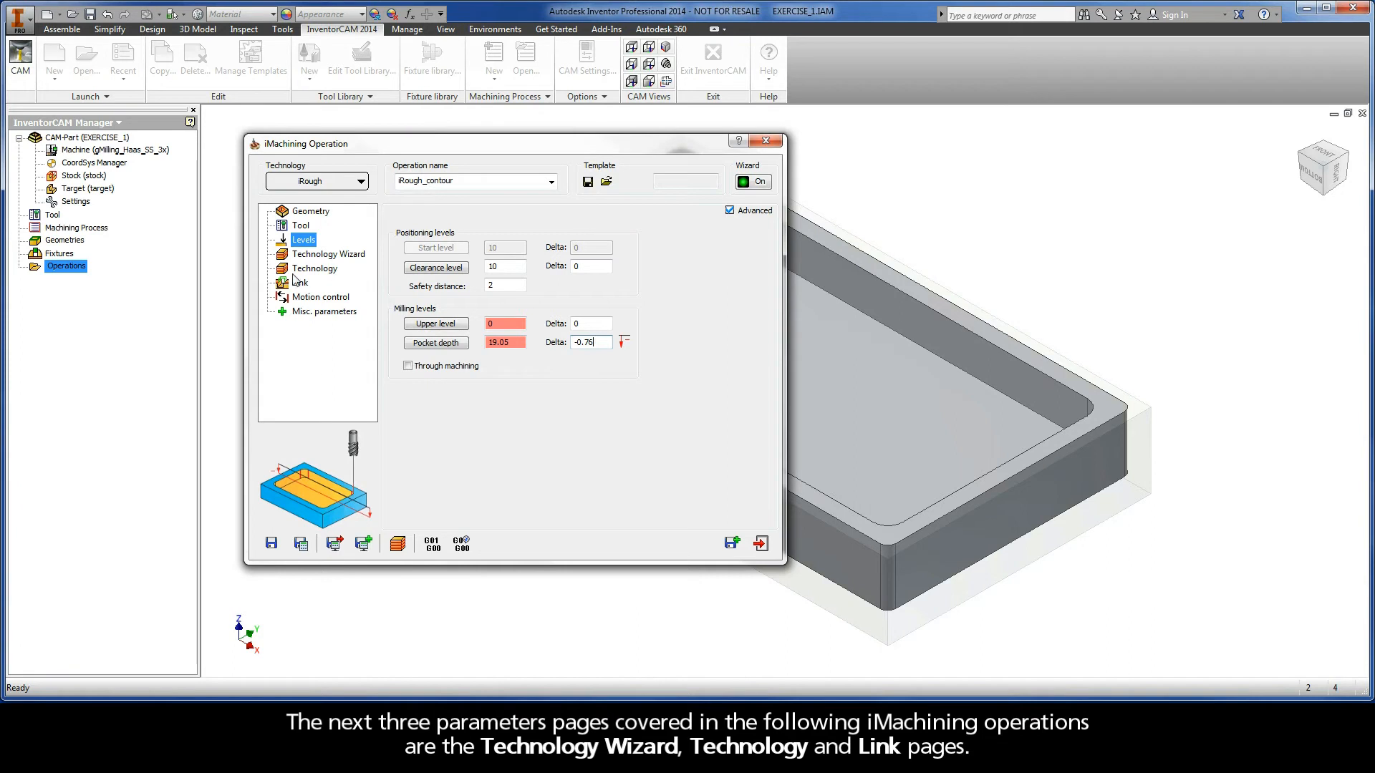
pyautogui.moveTo(349, 271)
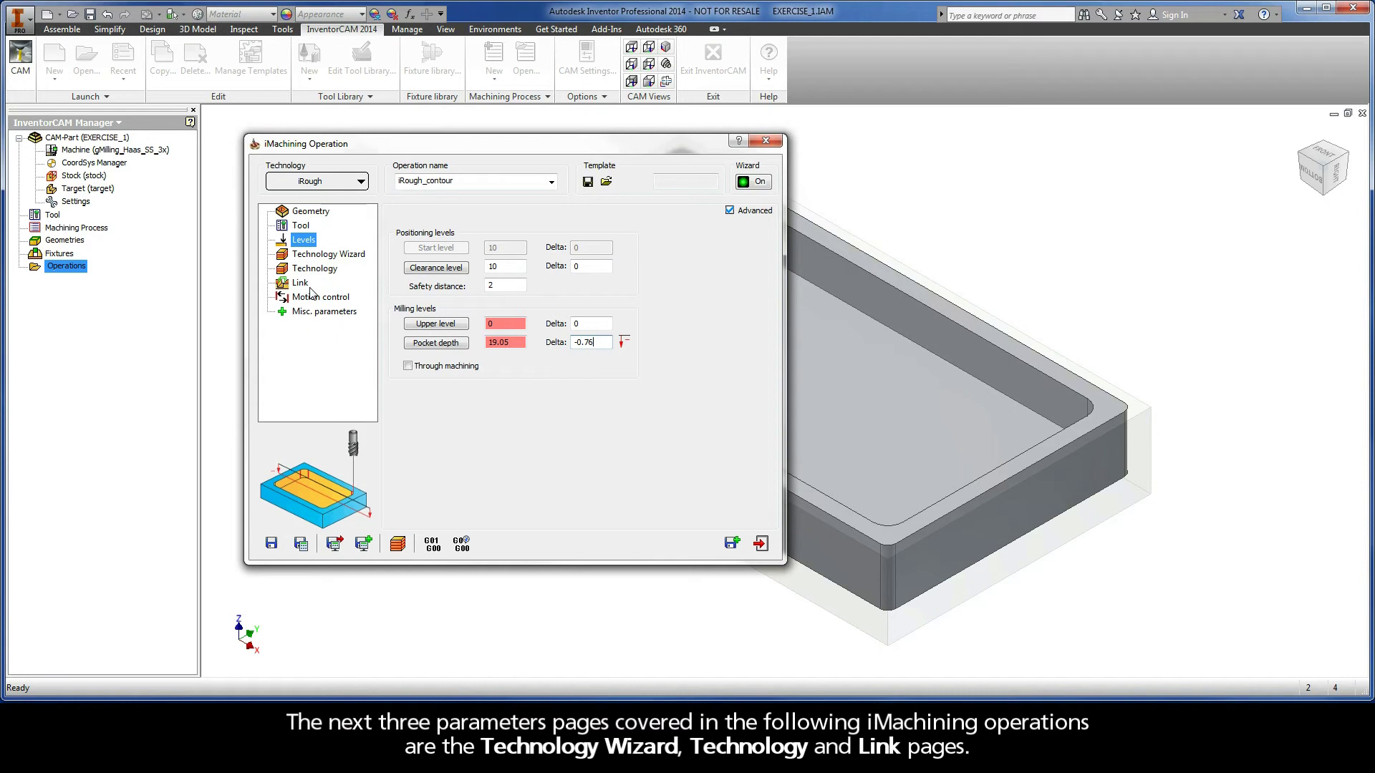
# - Show the Technology Wizard cutting conditions with View 2 output cutting data
pyautogui.click(330, 255)
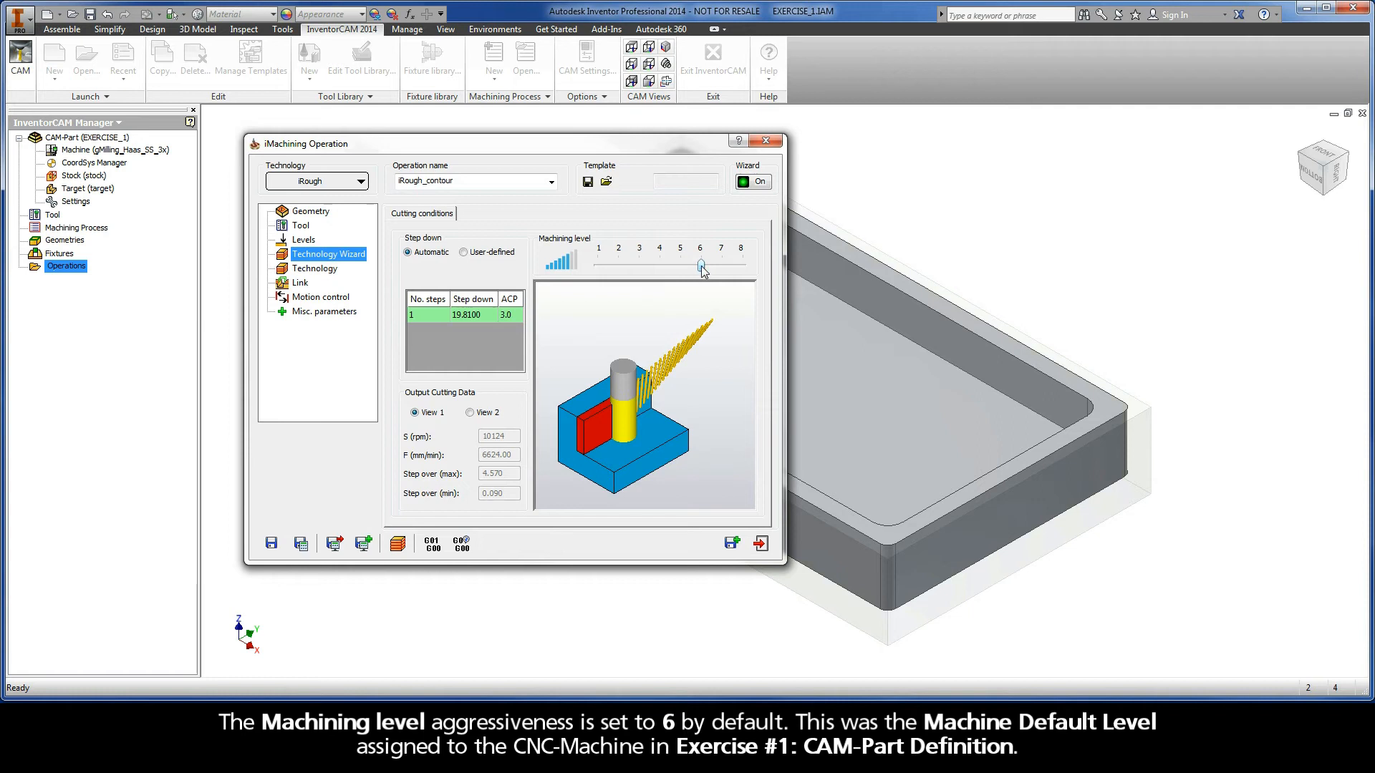
pyautogui.moveTo(515, 386)
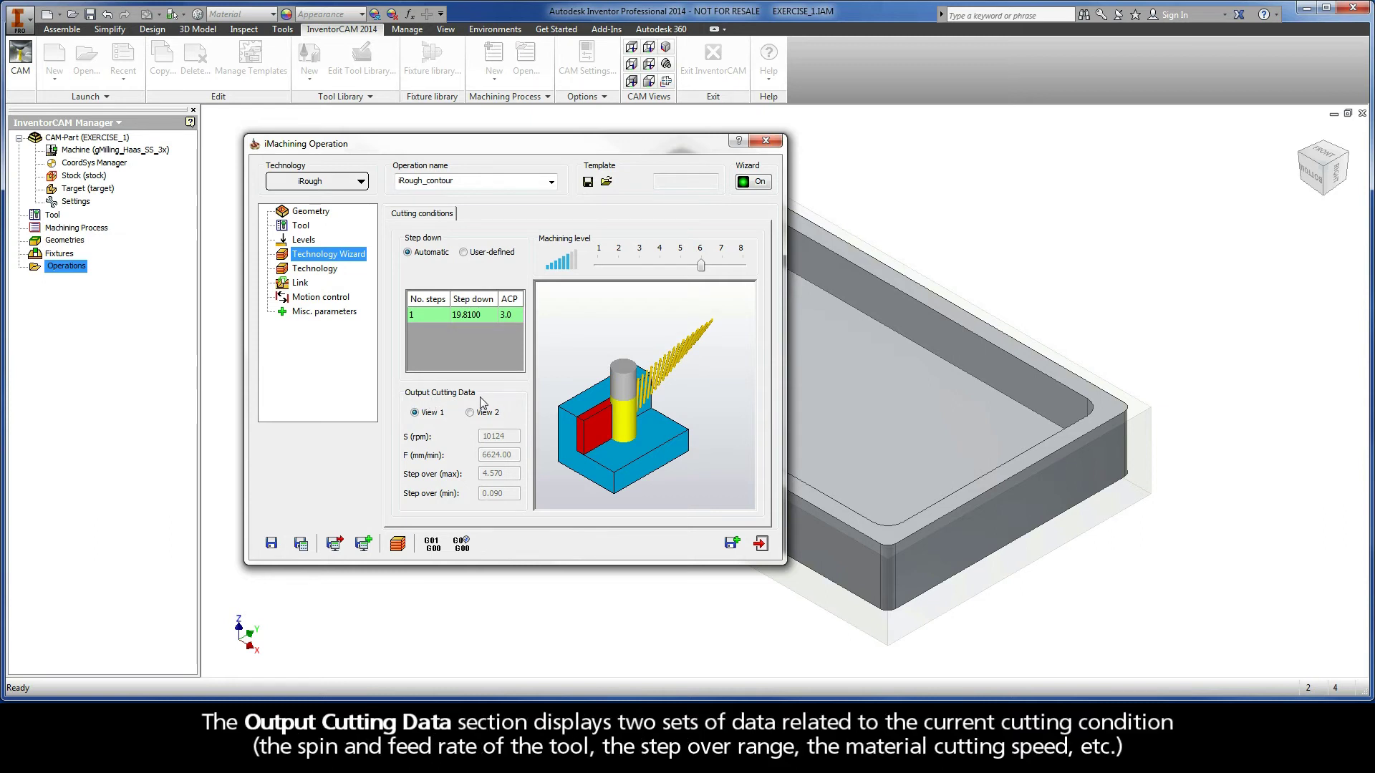
pyautogui.moveTo(471, 415)
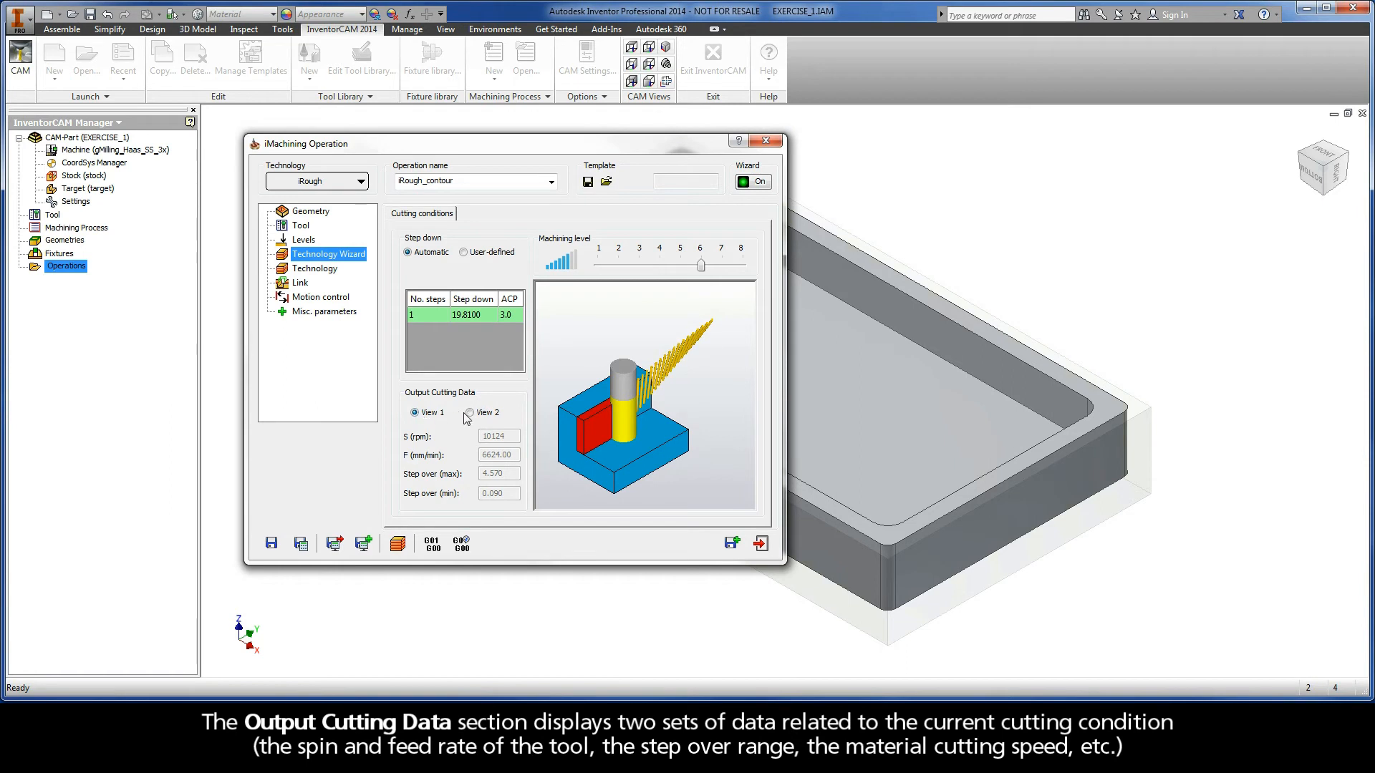
pyautogui.moveTo(524, 430)
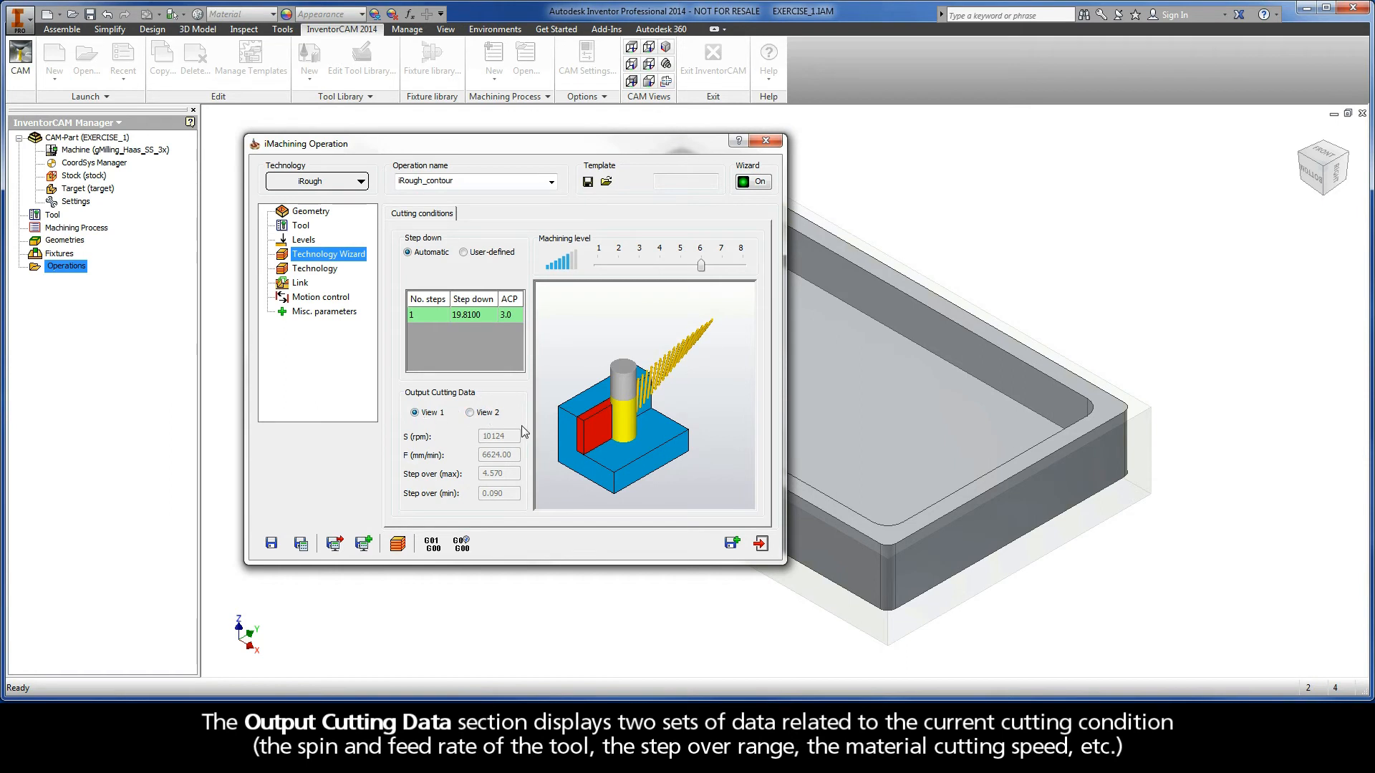
pyautogui.moveTo(526, 467)
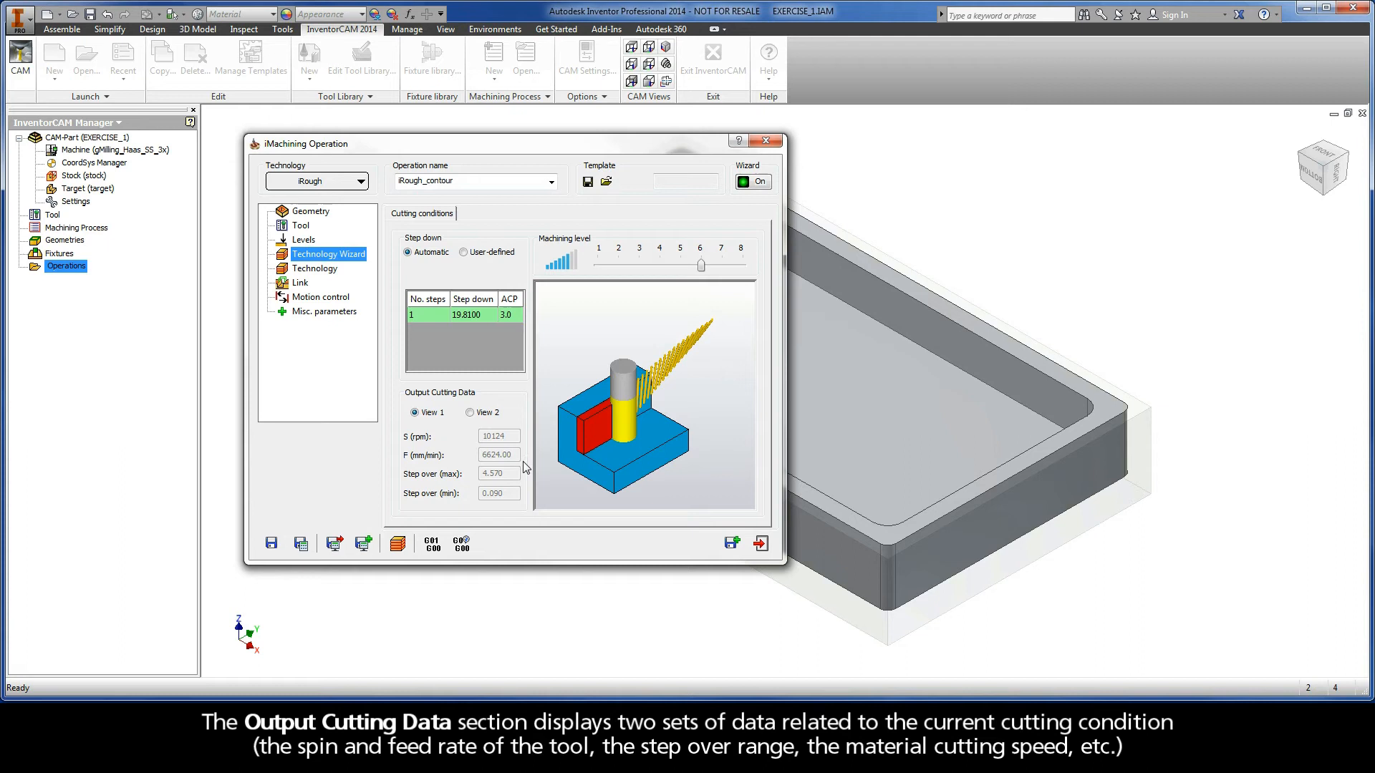
pyautogui.moveTo(527, 499)
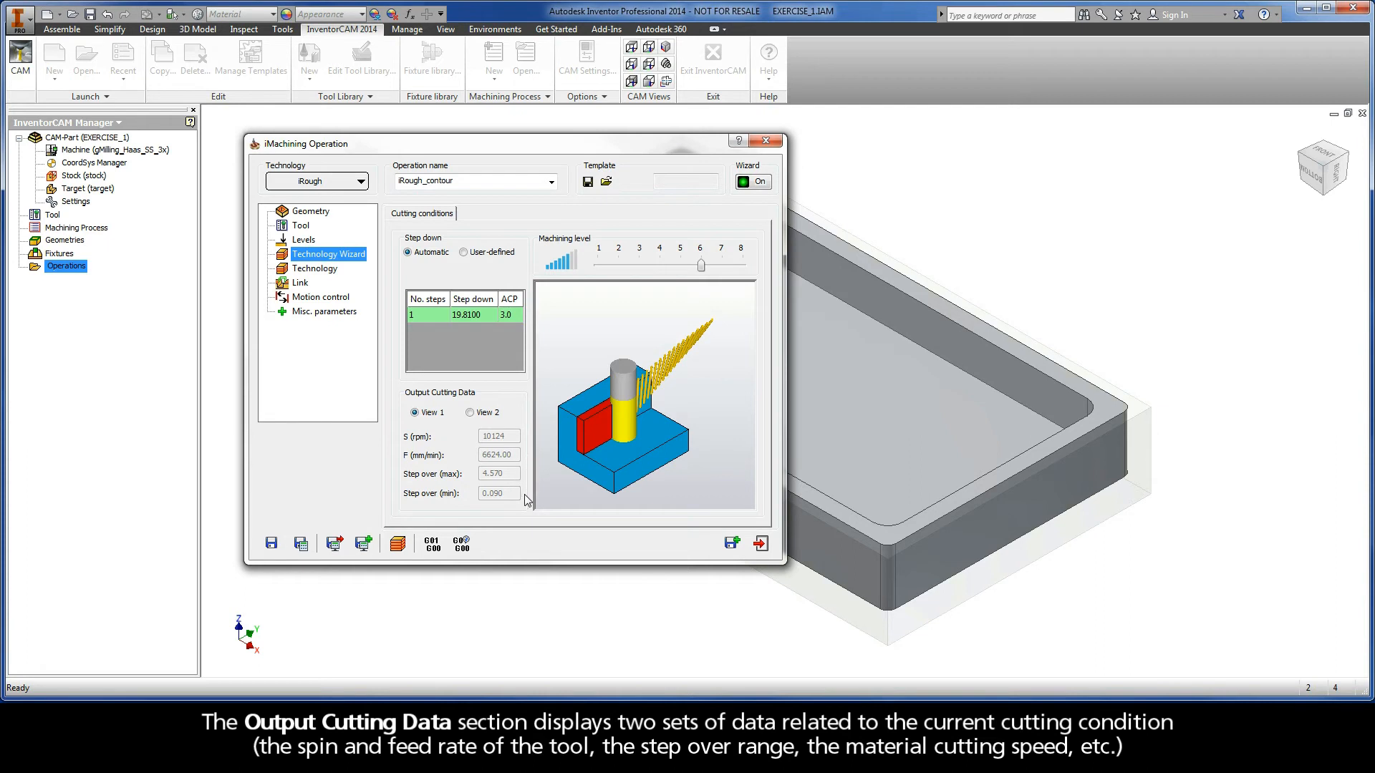
pyautogui.click(469, 413)
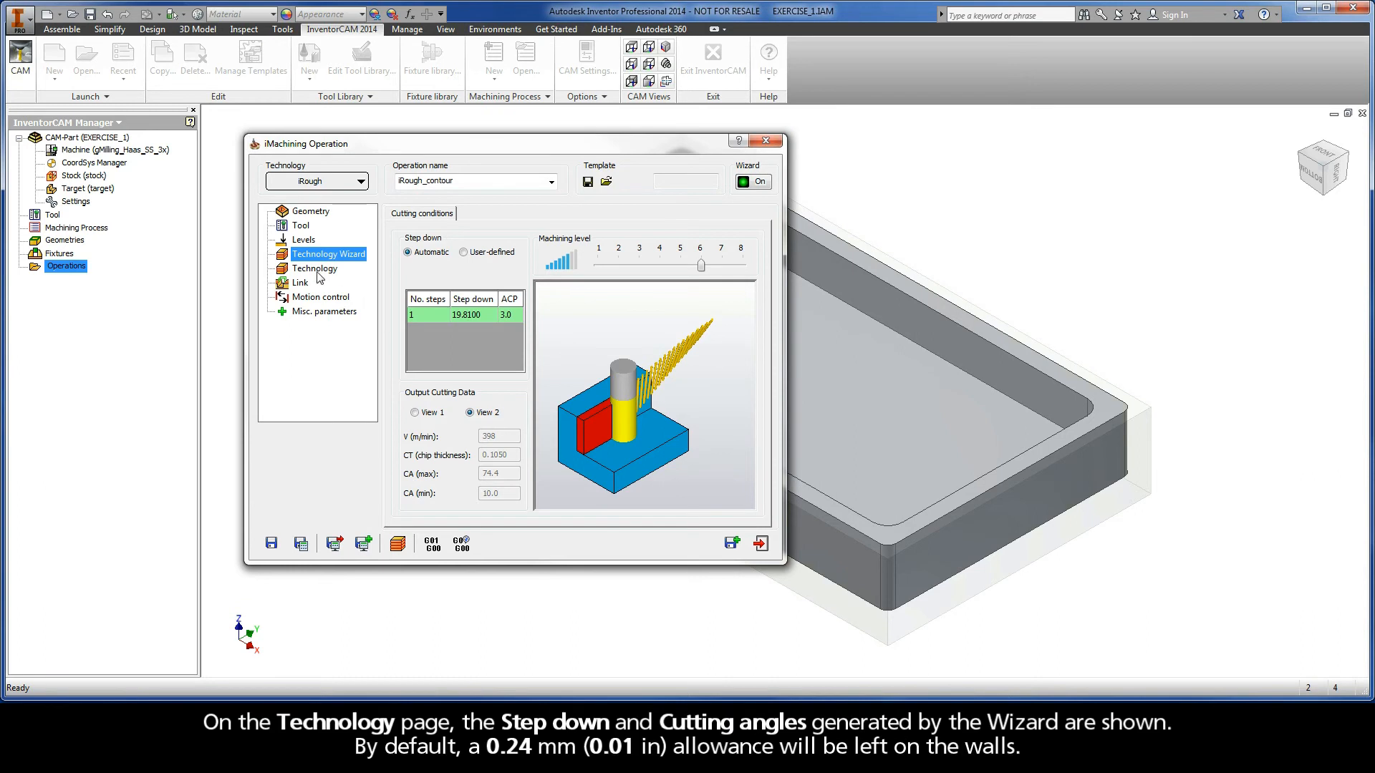
# - Review the Technology step-down and offsets, then show the Link settings (Z clearance 0.08)
pyautogui.click(315, 269)
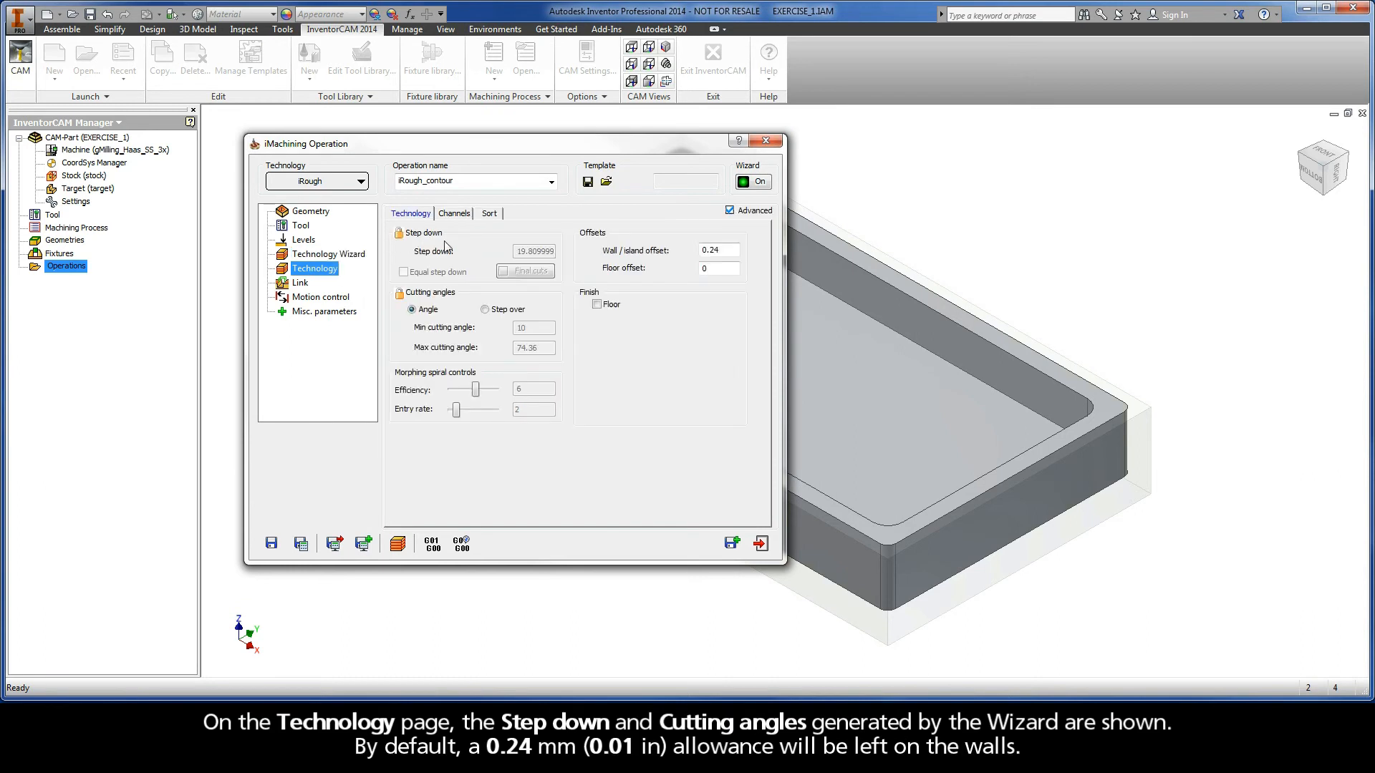
pyautogui.moveTo(456, 299)
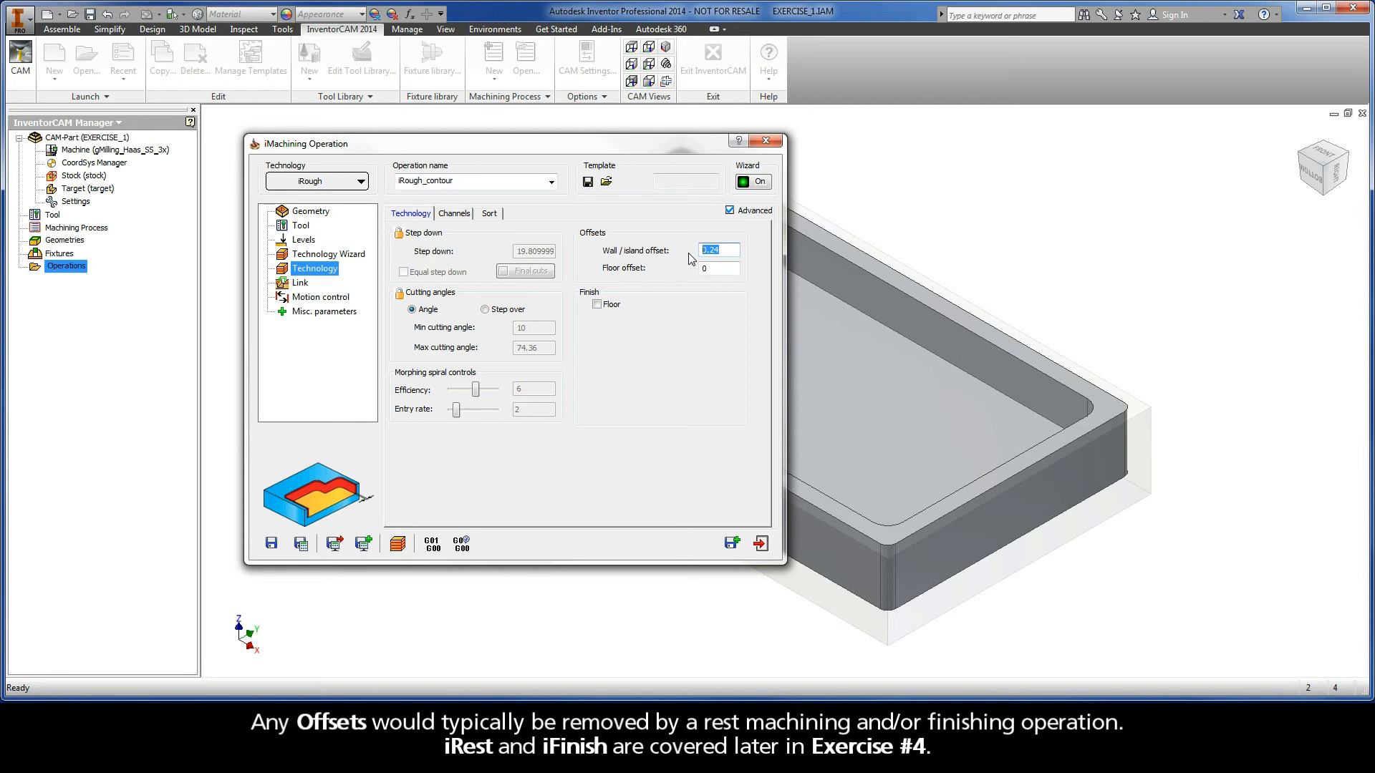
pyautogui.click(299, 282)
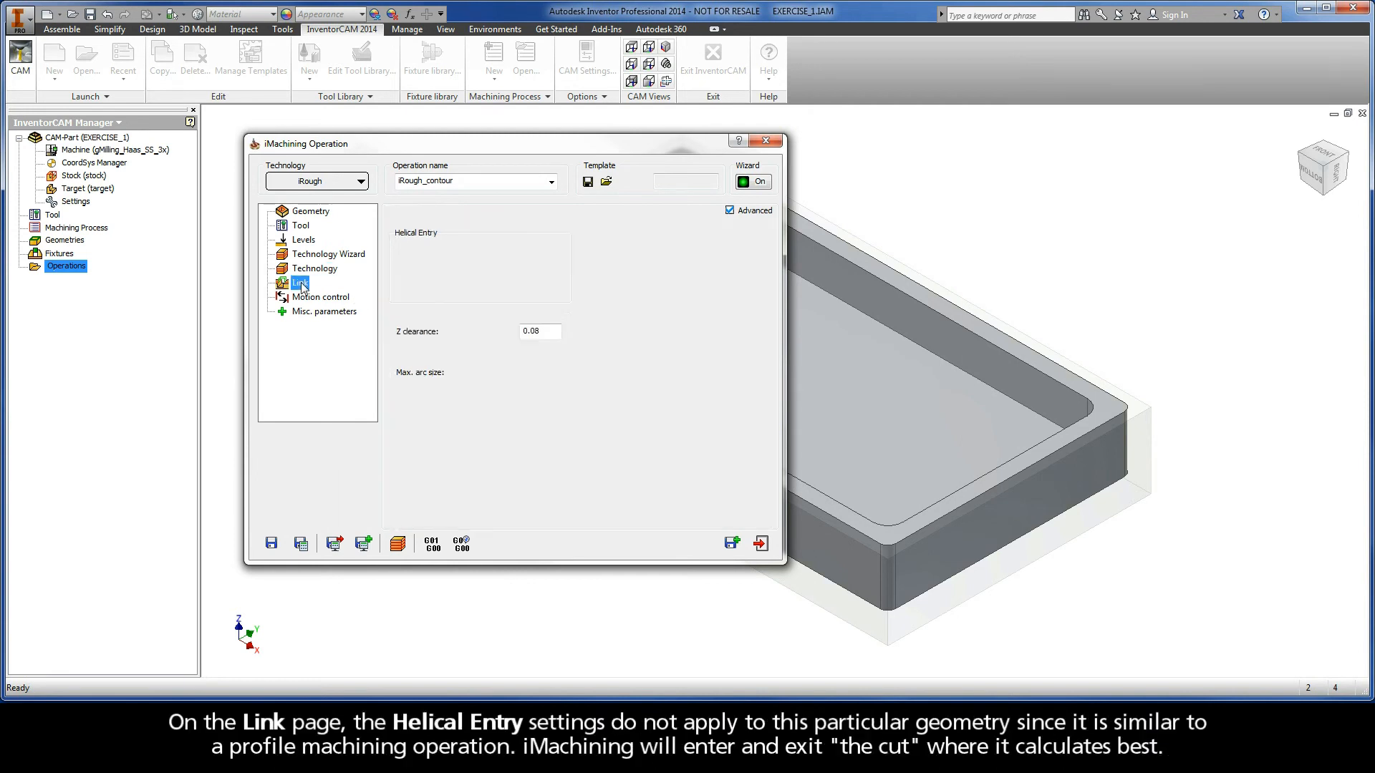
pyautogui.click(300, 282)
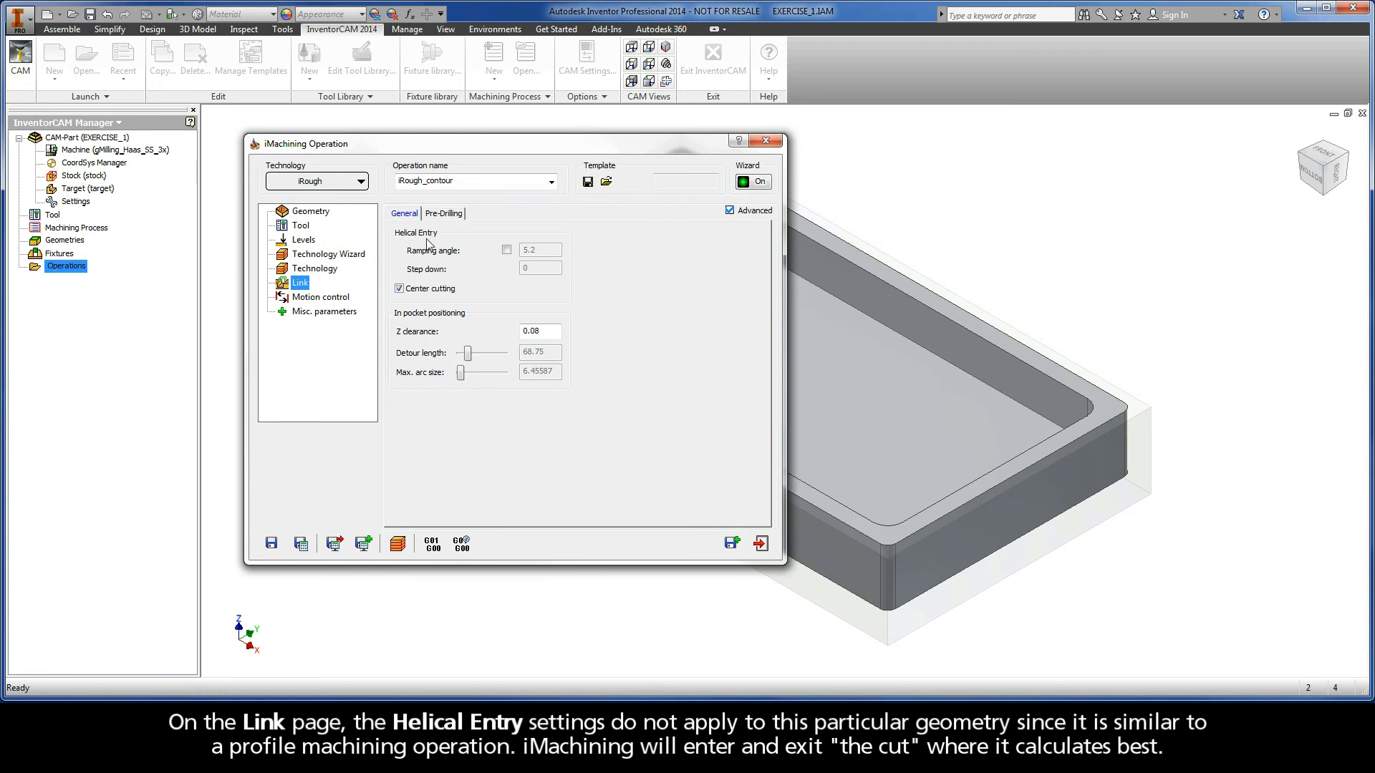
pyautogui.moveTo(441, 245)
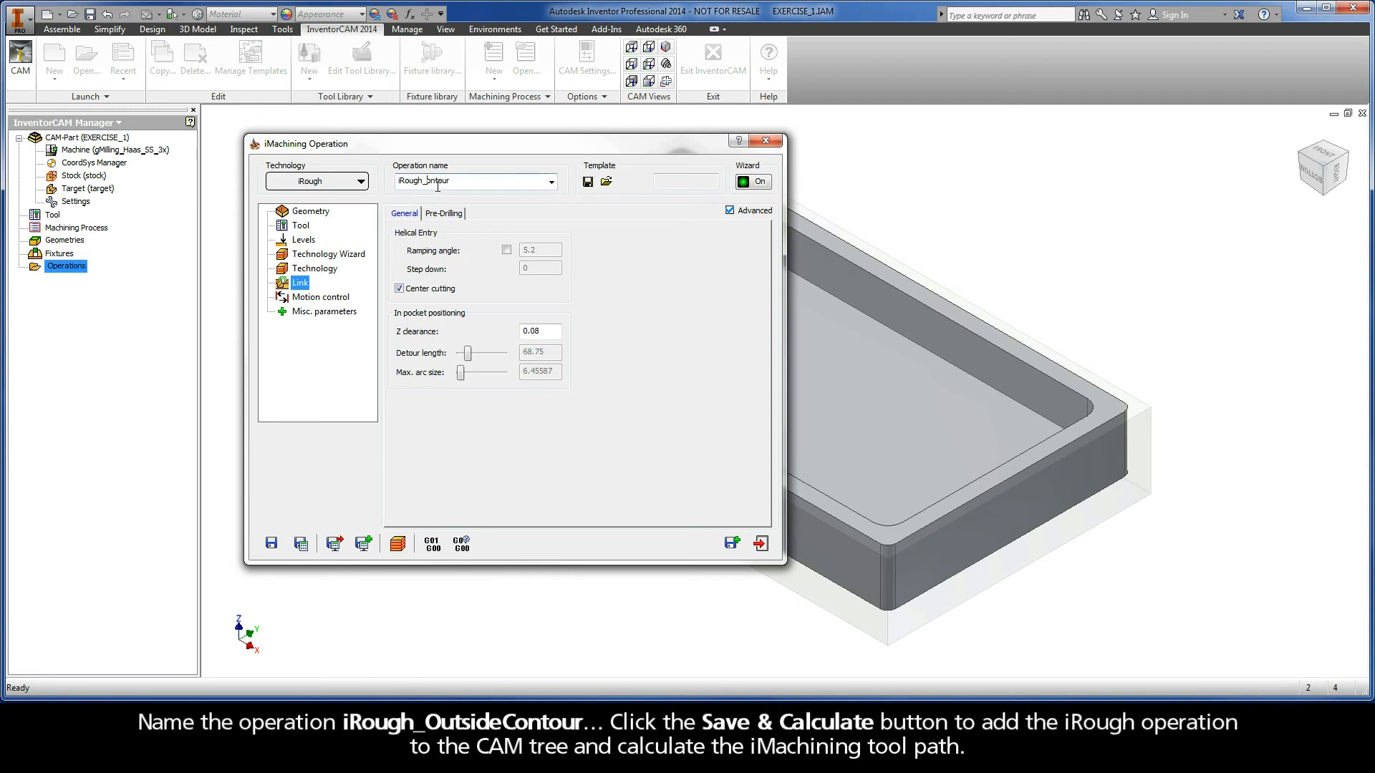
# - Name the operation iRough_OutsideContour and save and calculate it into the tree
pyautogui.write('iRough_OutsideContour')
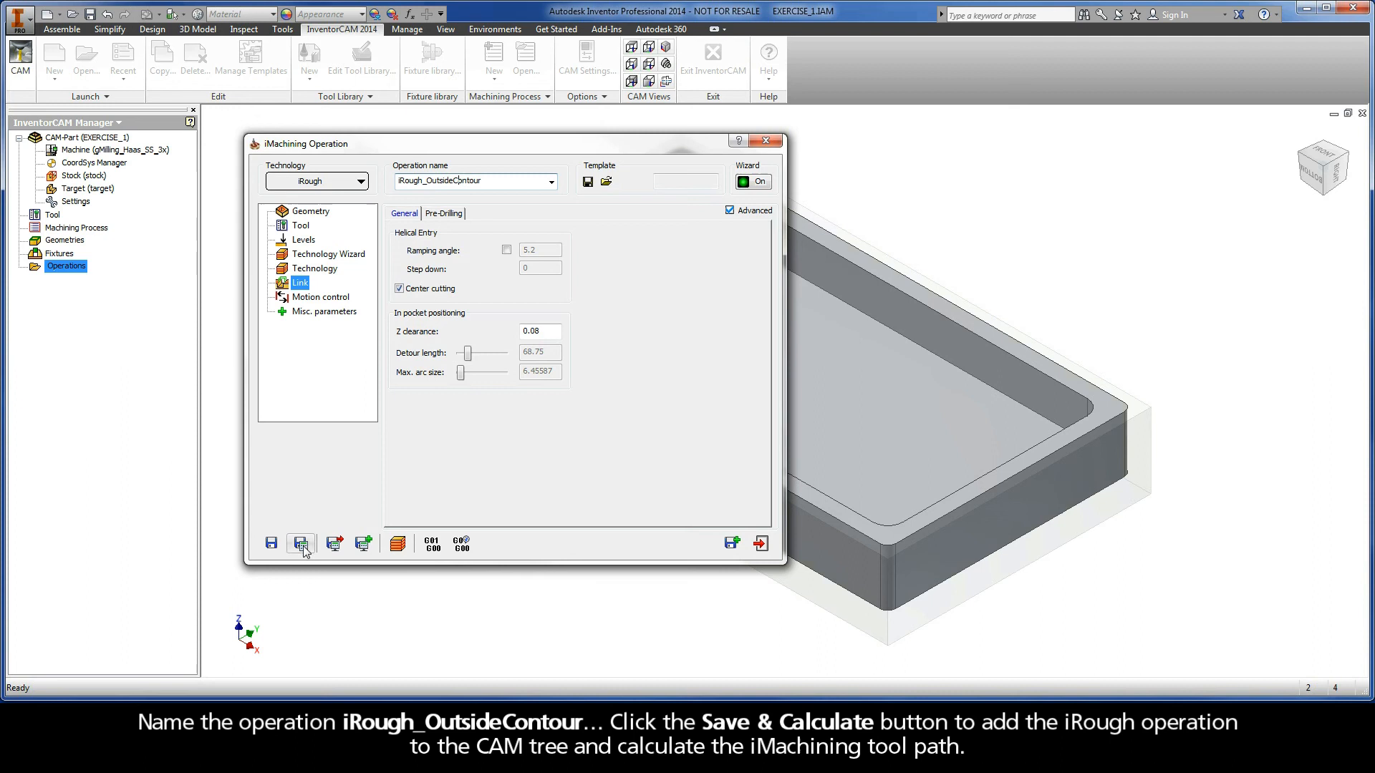
pyautogui.click(301, 544)
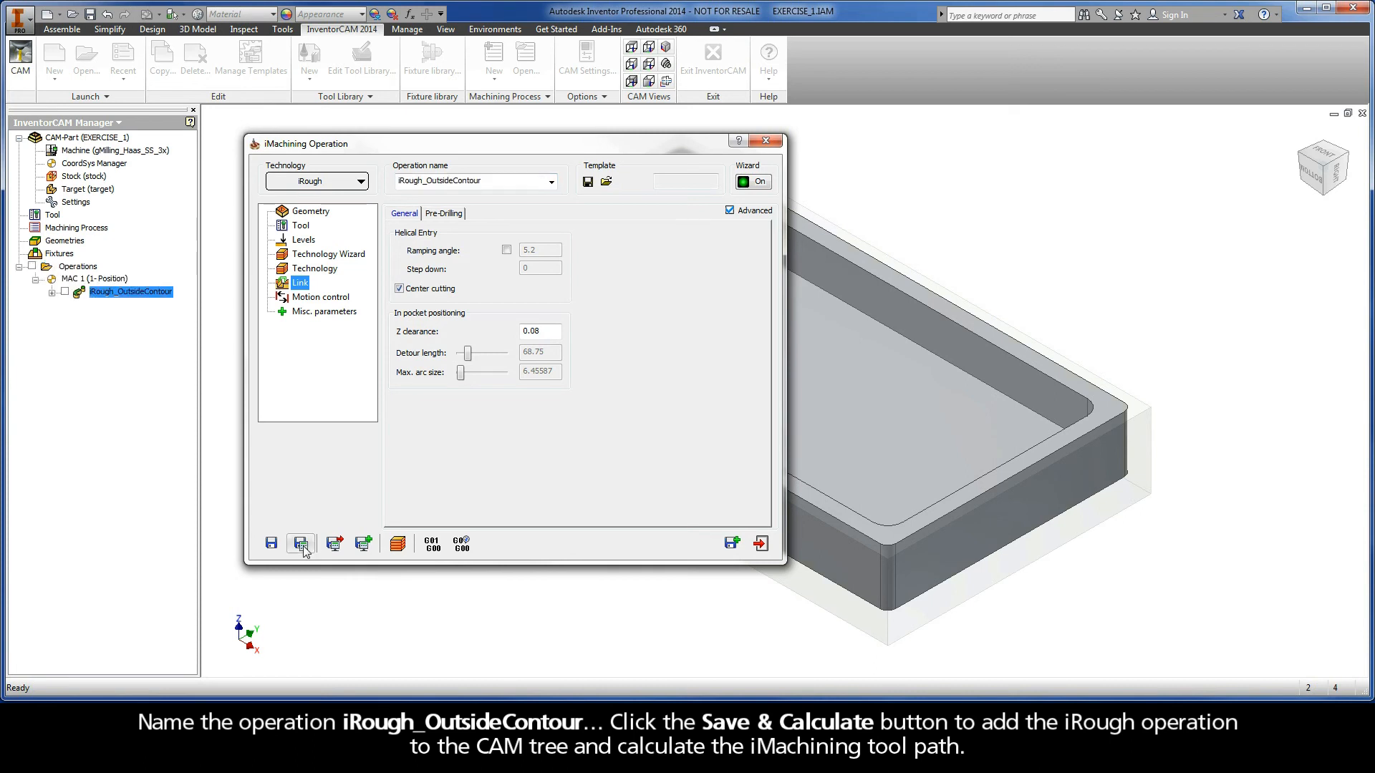
pyautogui.moveTo(300, 544)
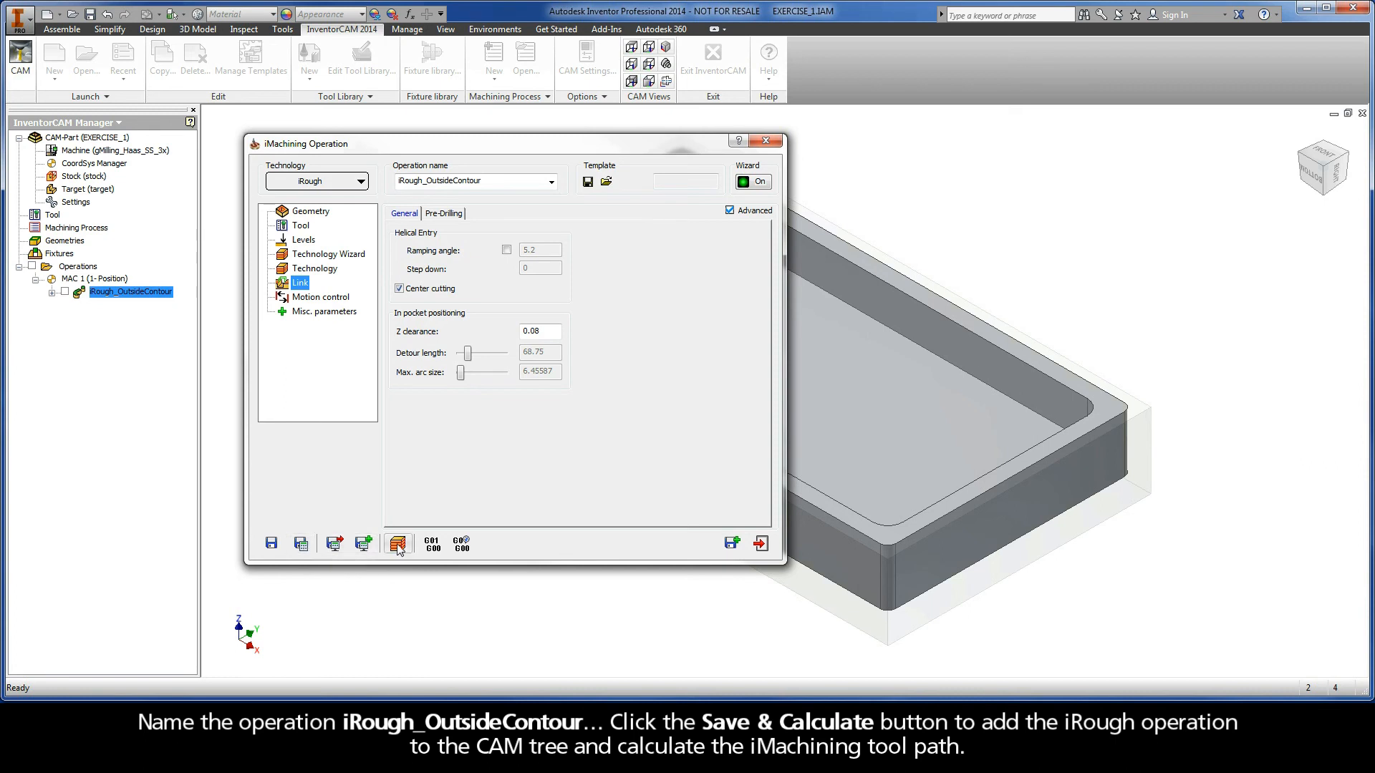
# - Simulate the iRough_OutsideContour toolpath in Host CAD mode and return to the operation
pyautogui.click(398, 544)
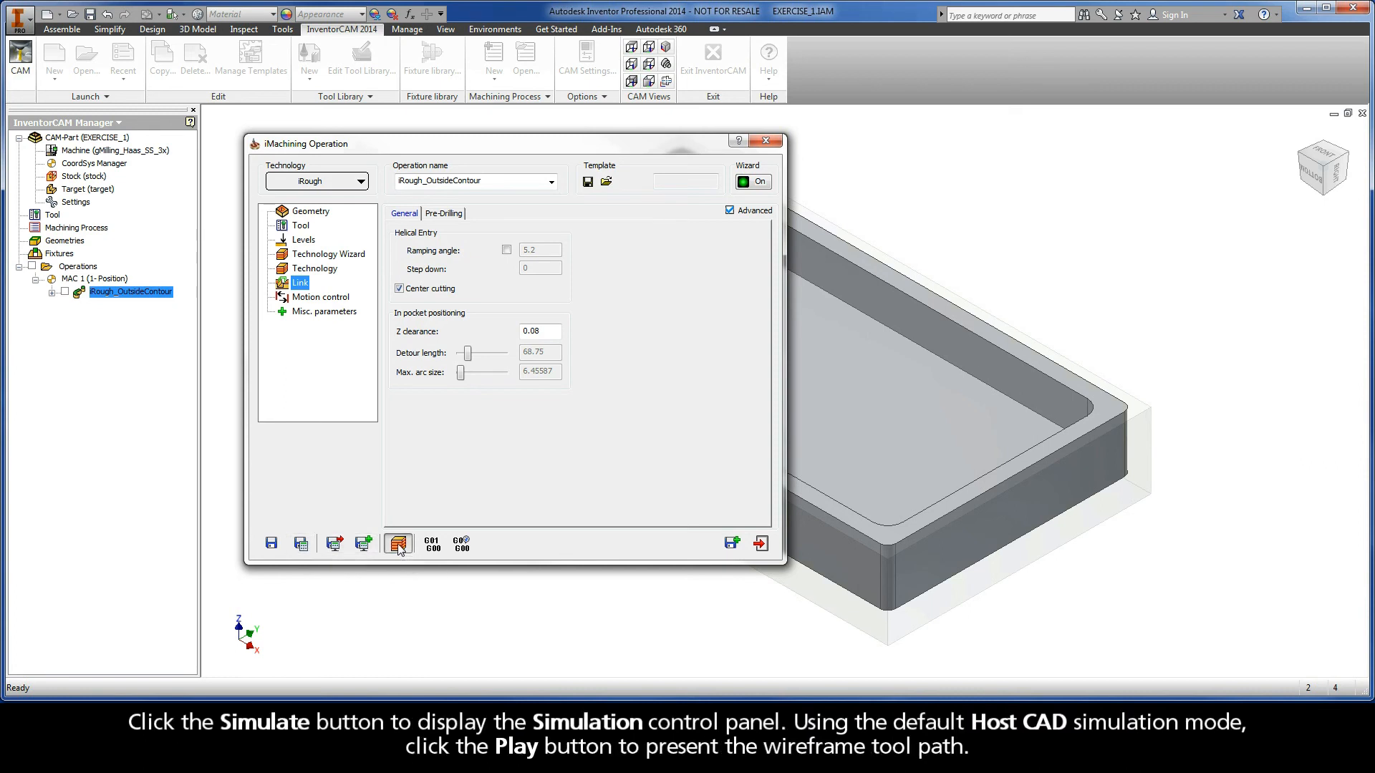
pyautogui.click(398, 543)
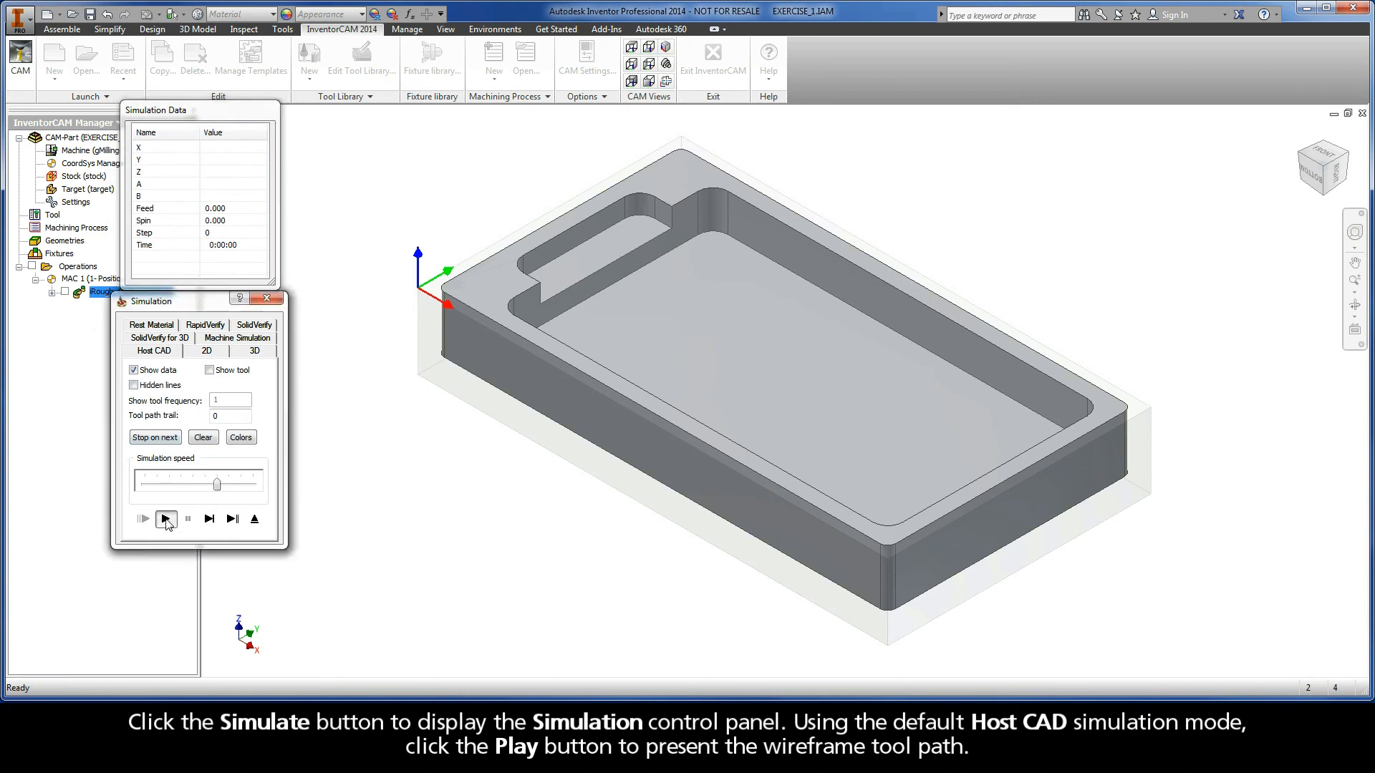
pyautogui.click(144, 520)
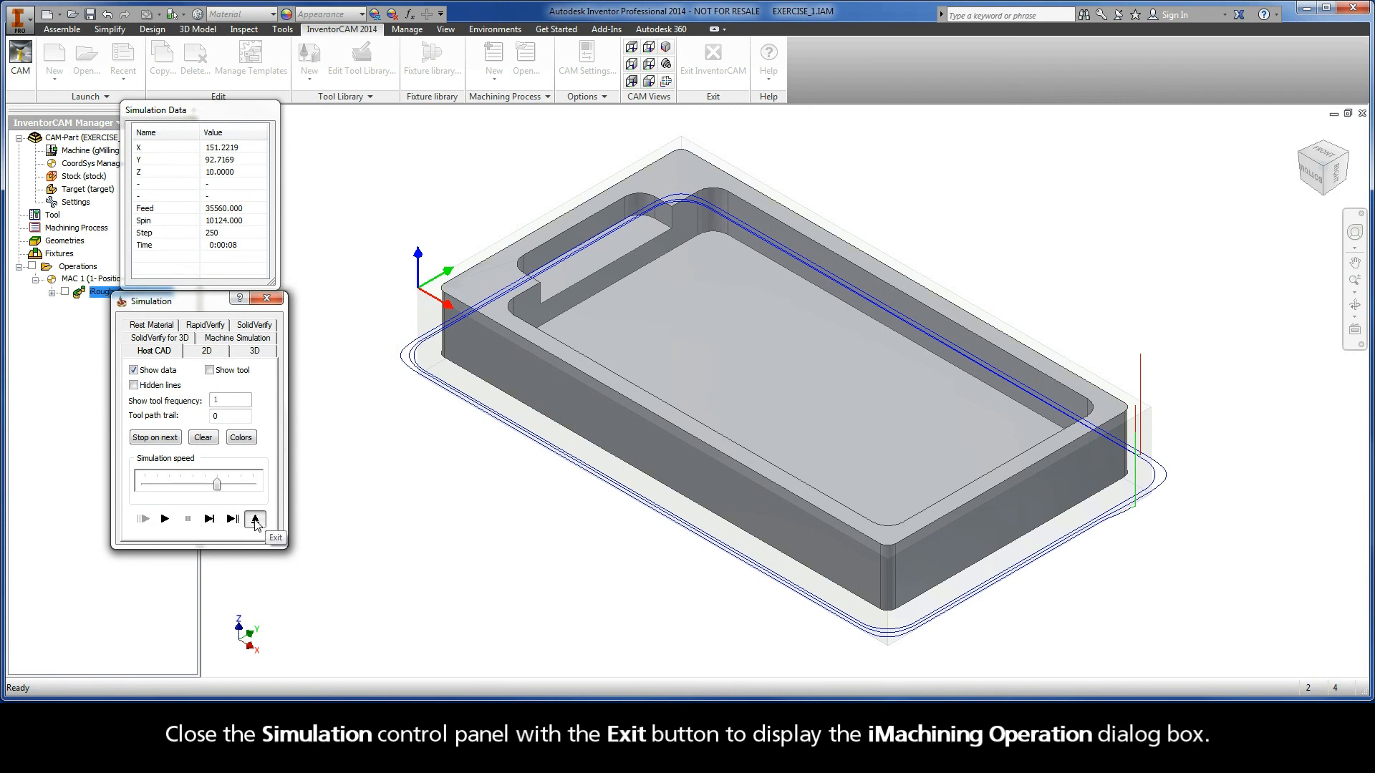
pyautogui.click(255, 520)
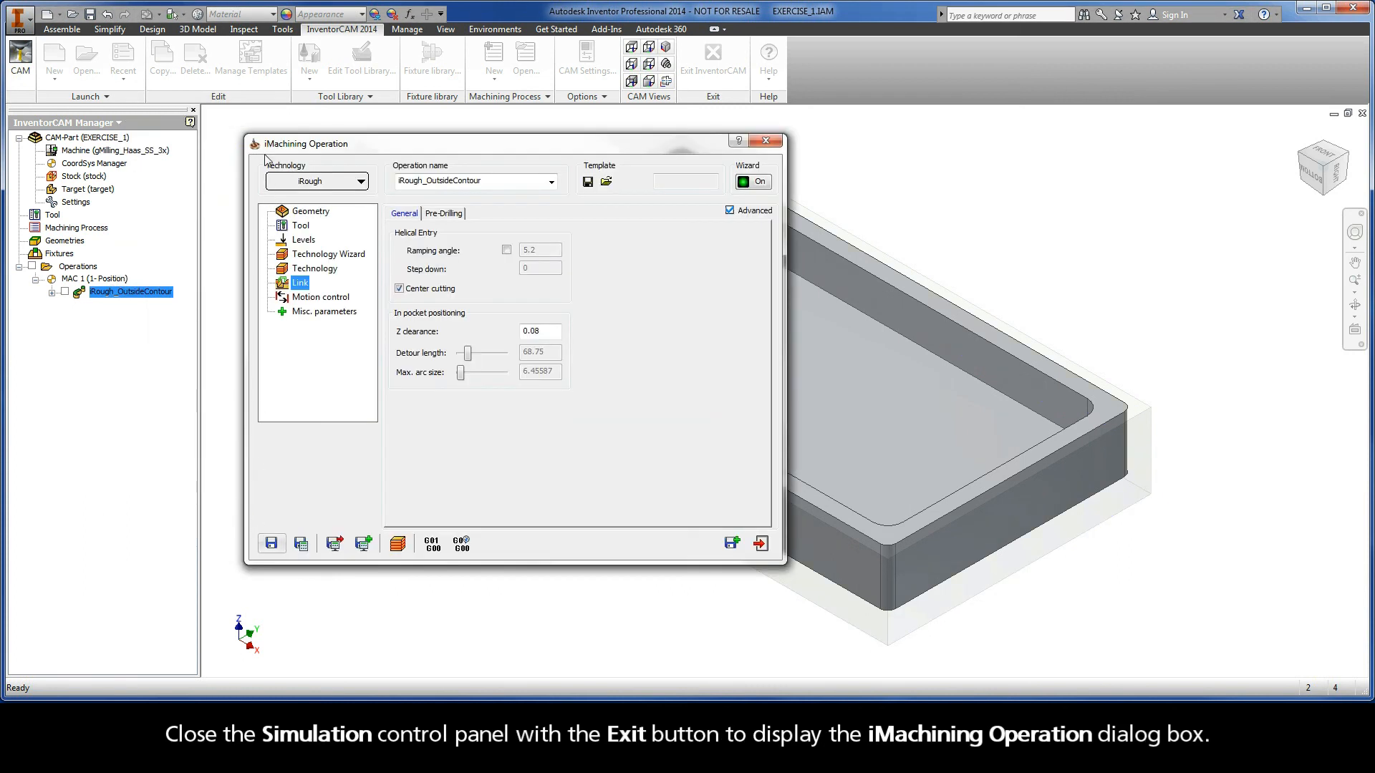
pyautogui.moveTo(349, 155)
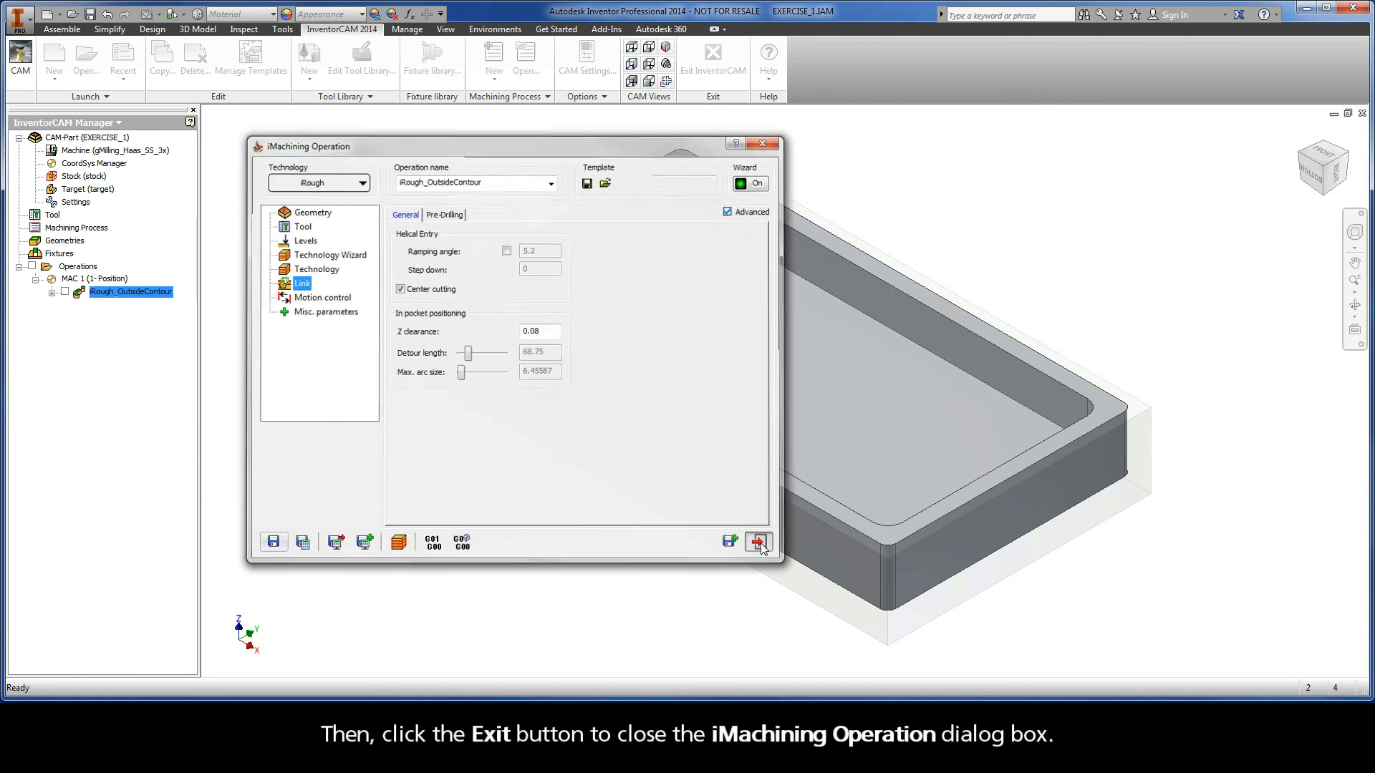
# - Exit the iMachining Operation dialog, leaving the operation in the tree
pyautogui.click(757, 541)
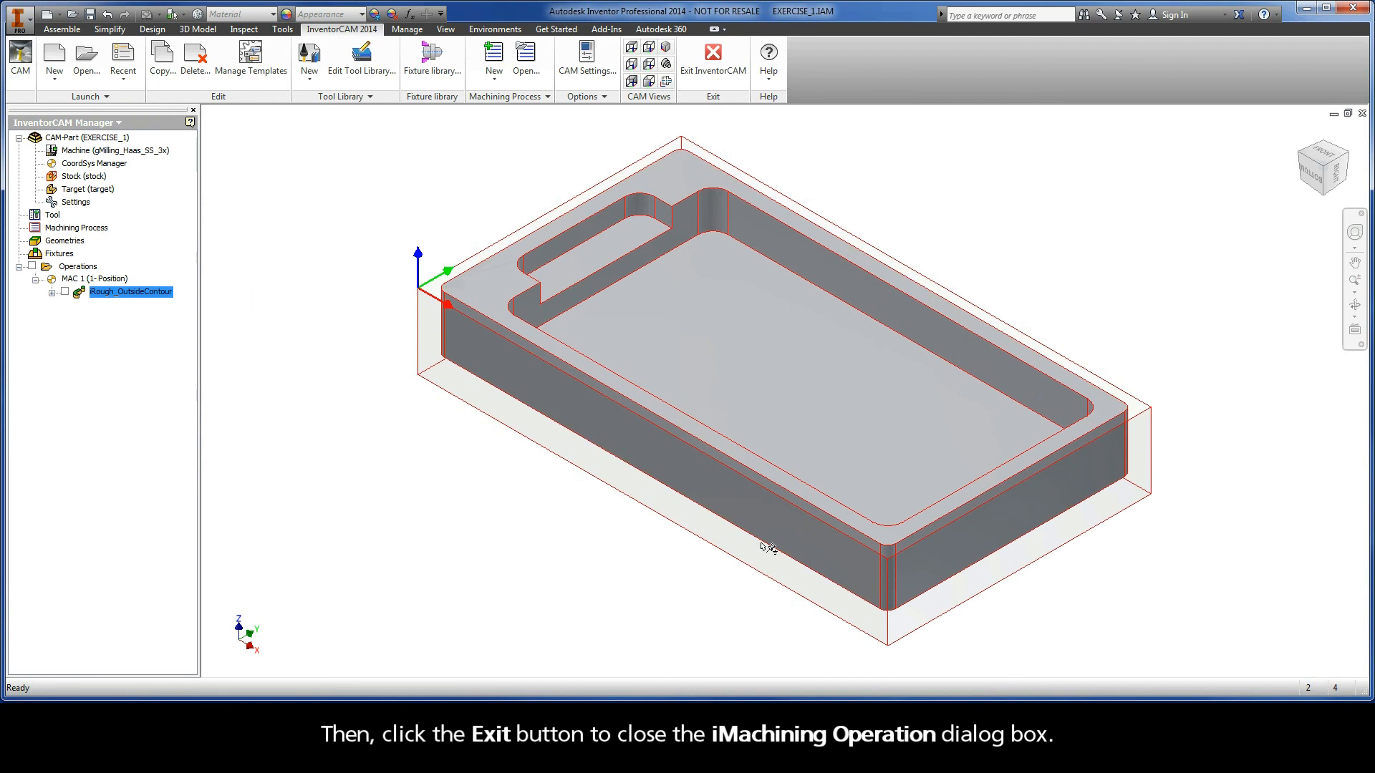